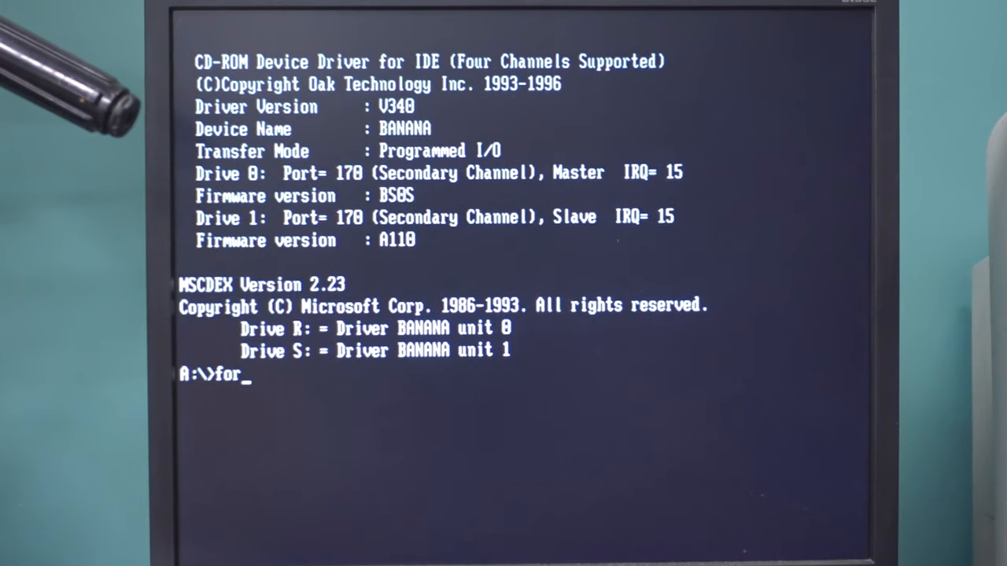
- Quick-format drive C: (format C: /q), confirm the prompts and label the volume MS-DOS
text(mat /?)
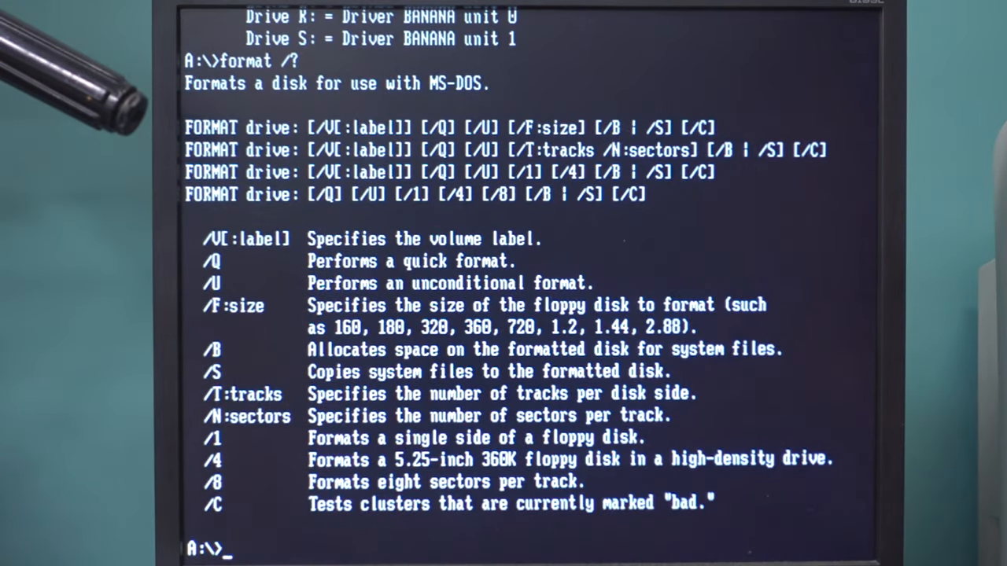
text(format)
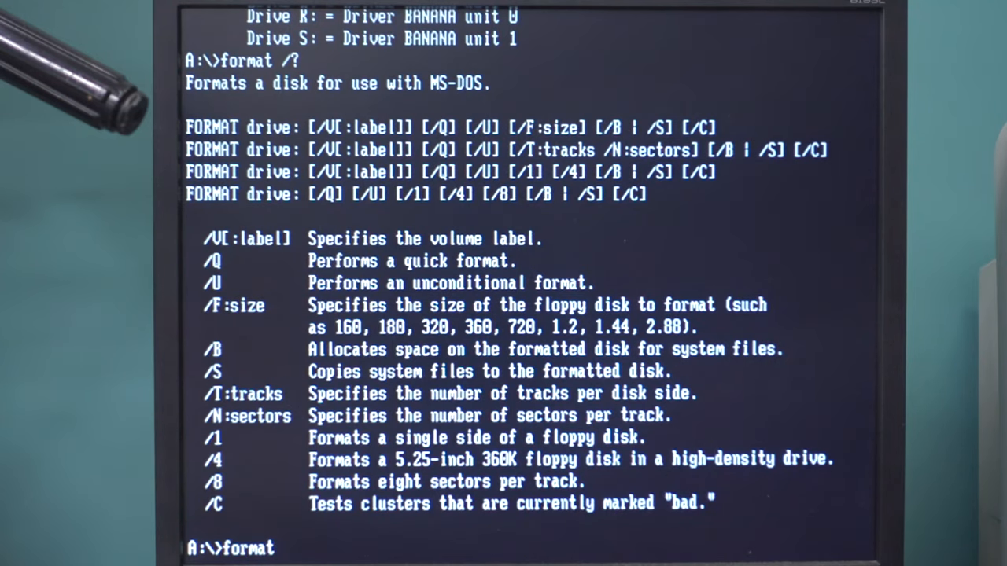
text(C: /q)
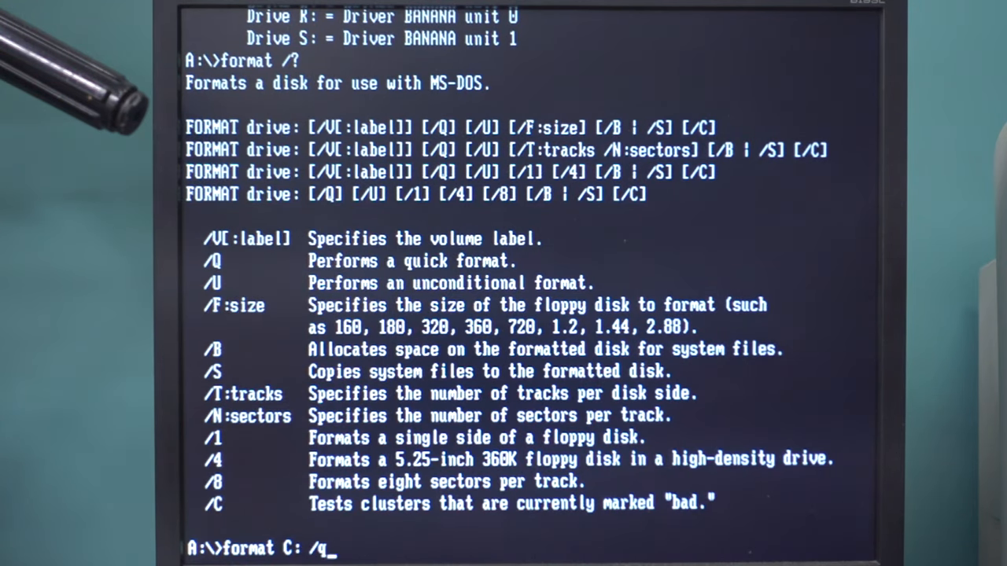
key(Return)
text(y\)
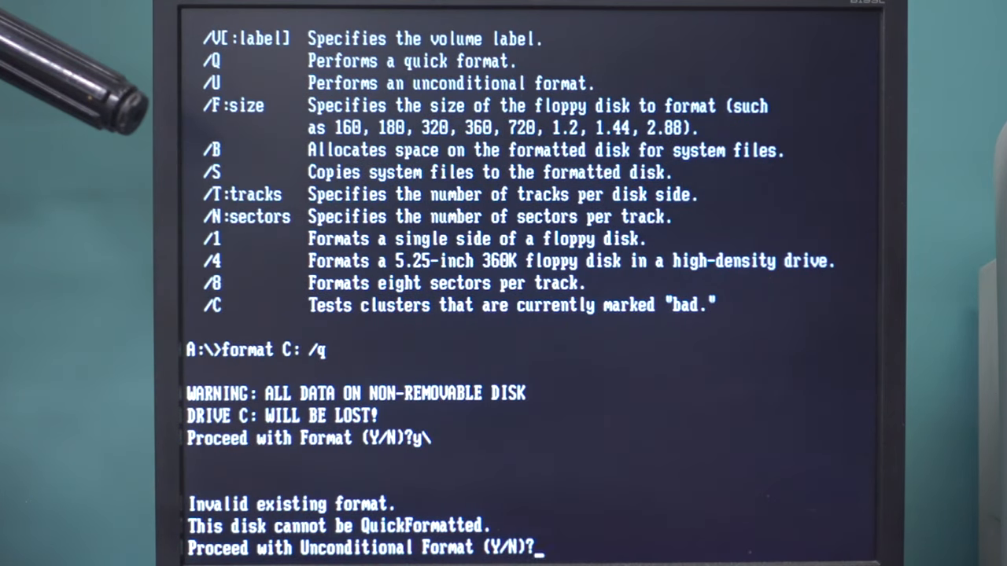
text(y)
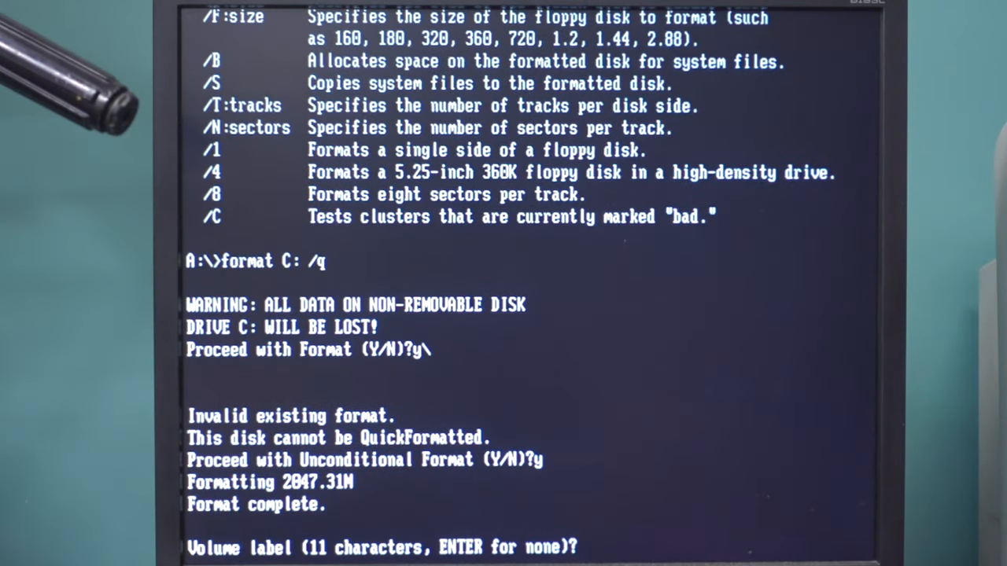
text(MS-DOS)
text(setup)
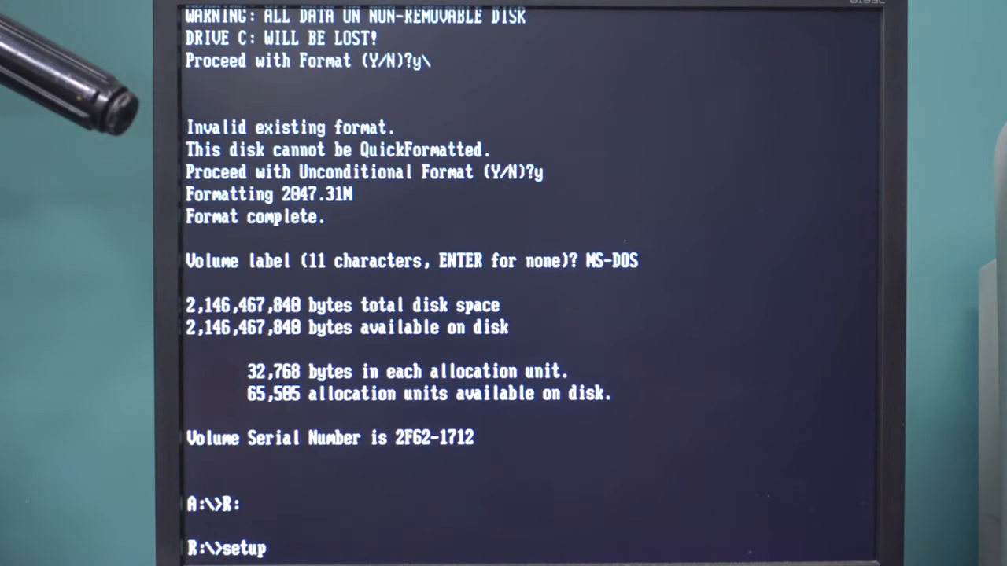
- Switch to CD drive R: and launch MS-DOS setup
text(/g)
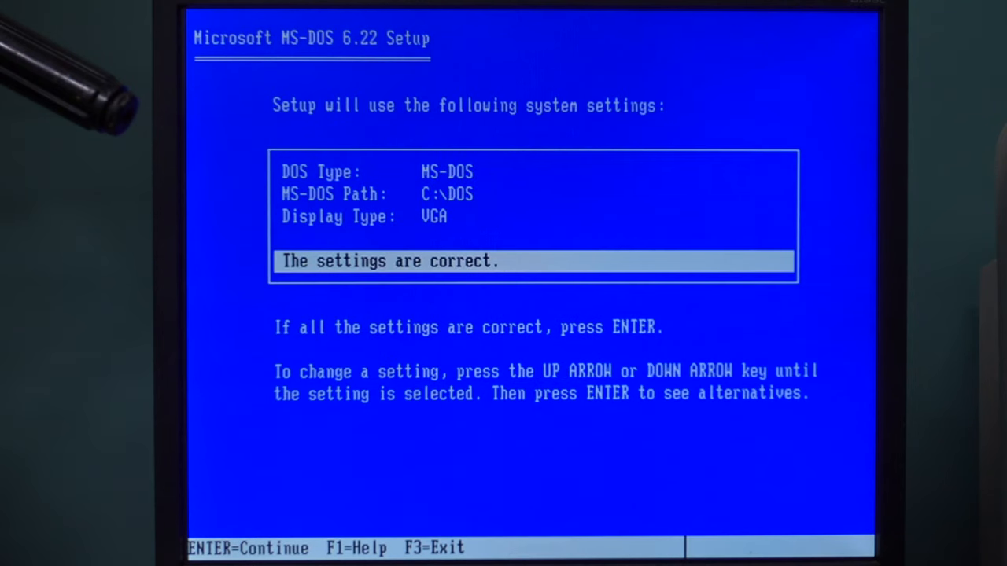
- Accept the C:\DOS and VGA settings and confirm installing the MS-DOS 6.22 files
key(Return)
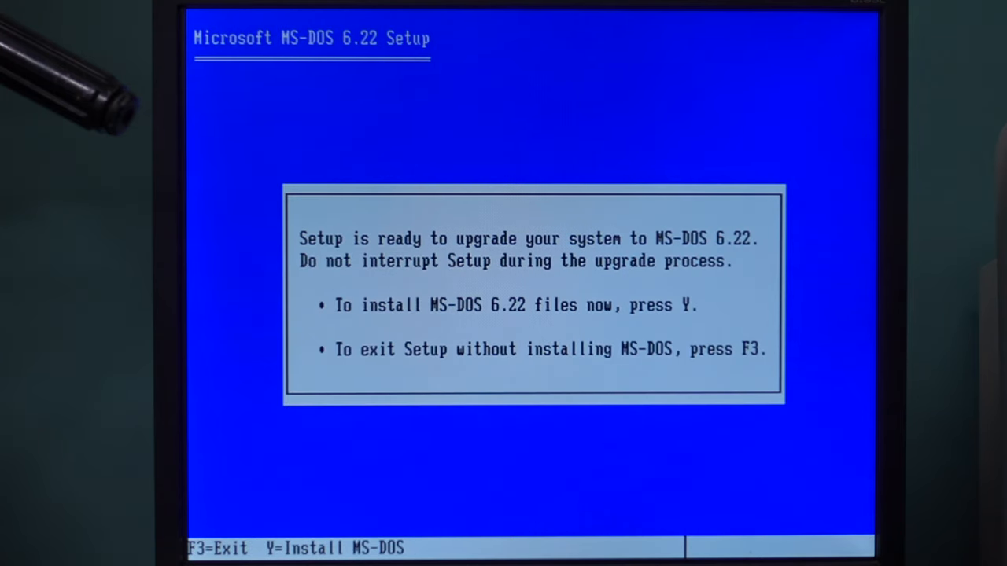
key(y)
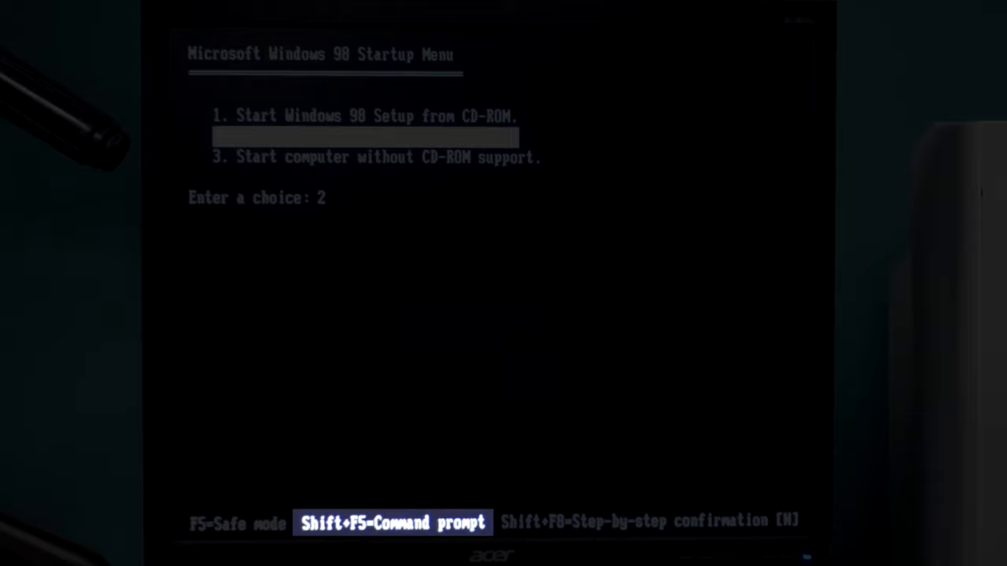
- Start with CD-ROM support and run fdisk from the A:\> prompt
text(fdisk)
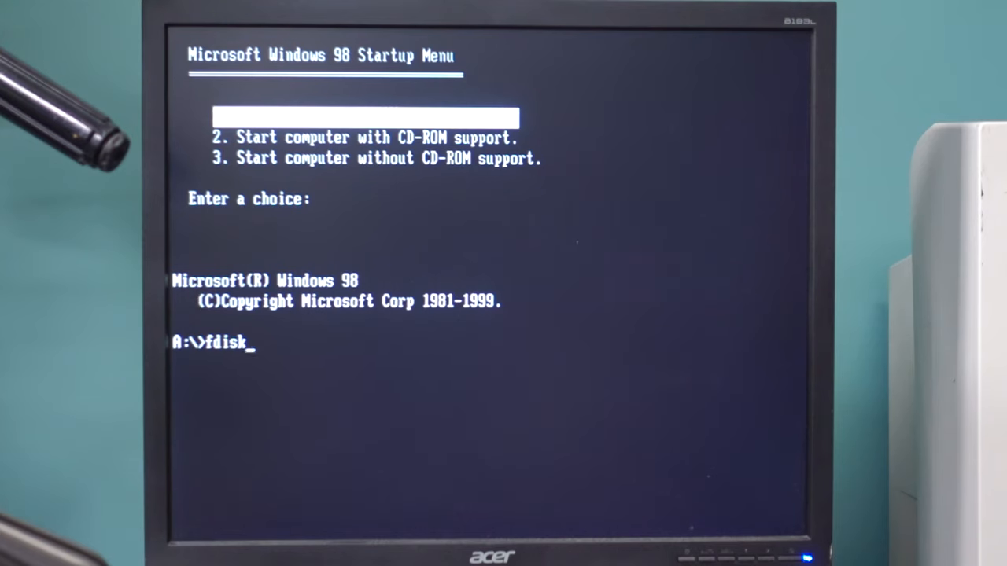
key(Return)
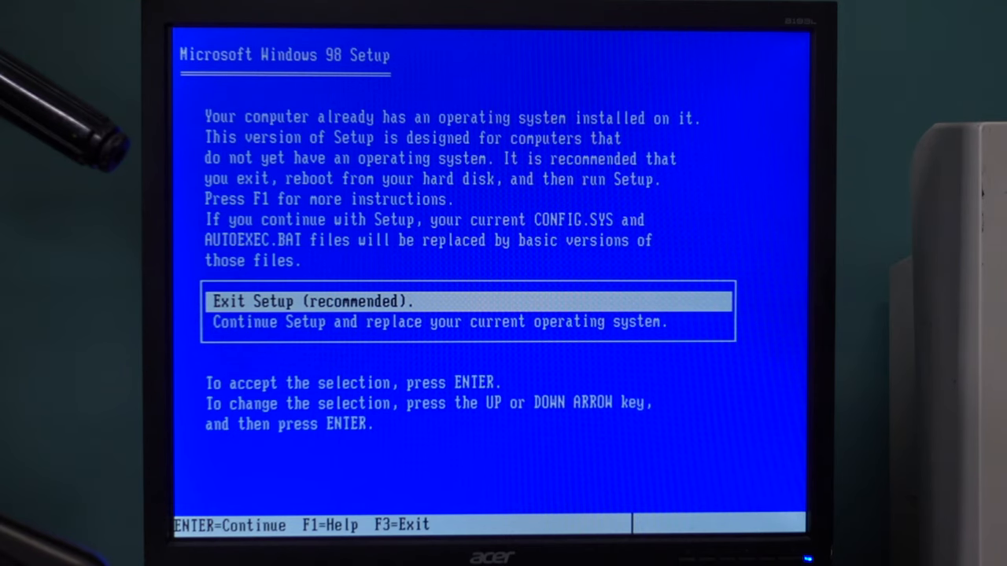
- Continue setup replacing the existing operating system and dismiss the clean ScanDisk log
key(Down)
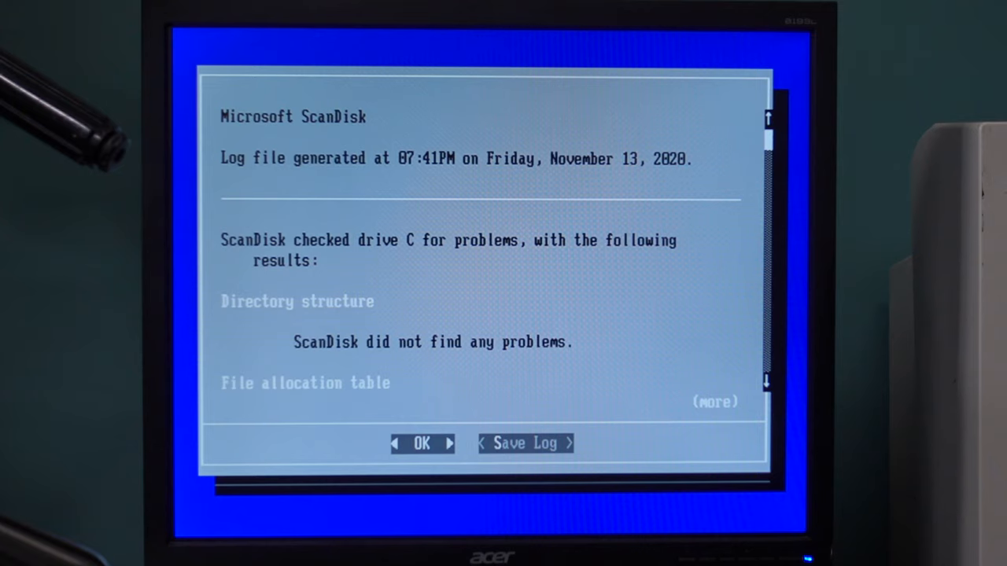
click(421, 444)
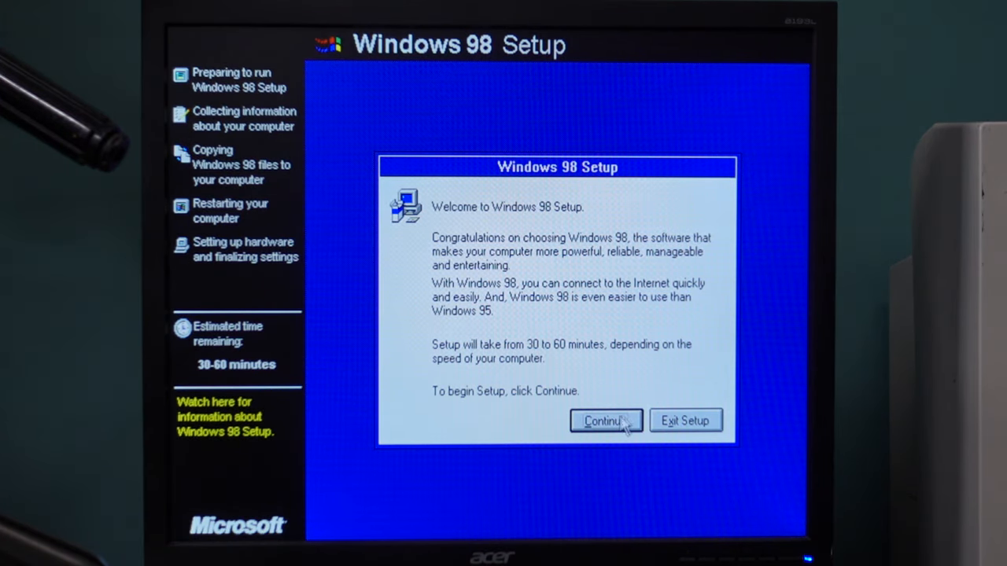
- Install into the other directory D:\WINDOWS and choose the Custom setup type
click(604, 420)
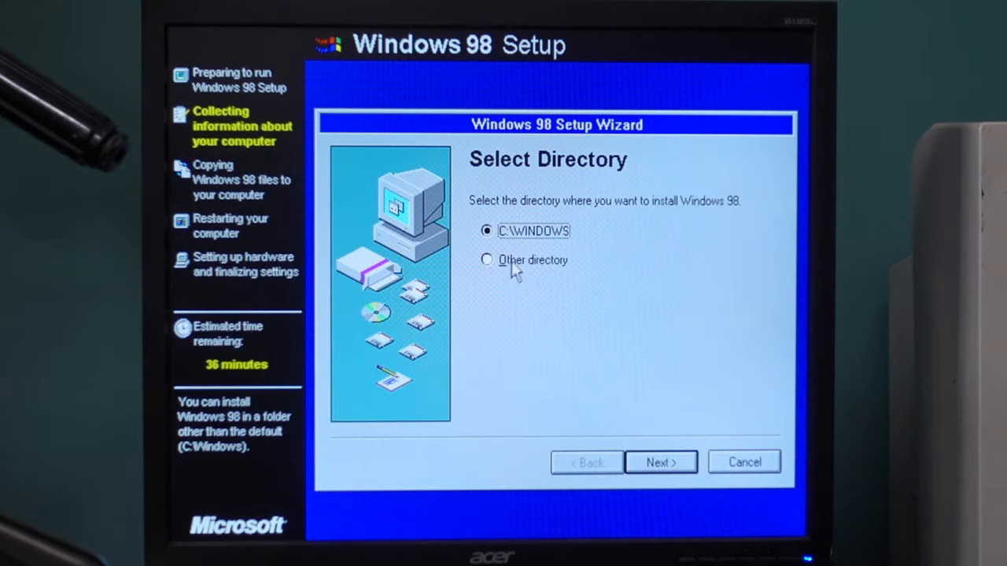
click(488, 260)
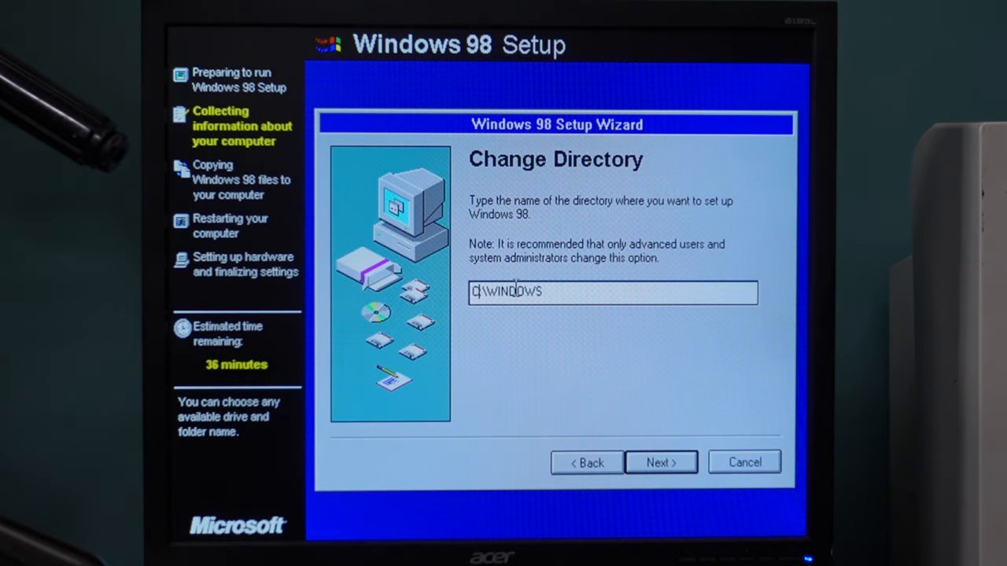
text(D:\WINDOWS)
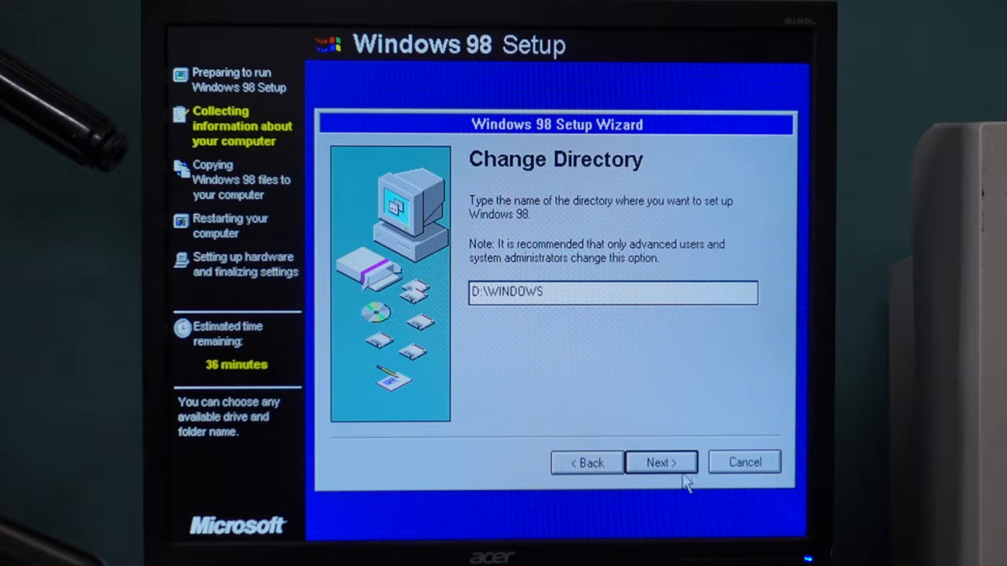
click(660, 463)
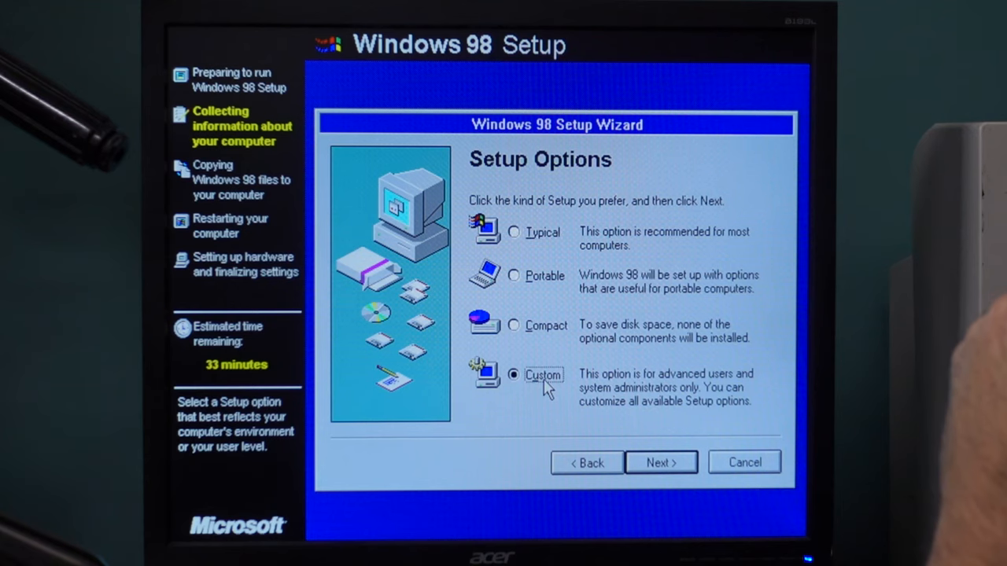
click(660, 462)
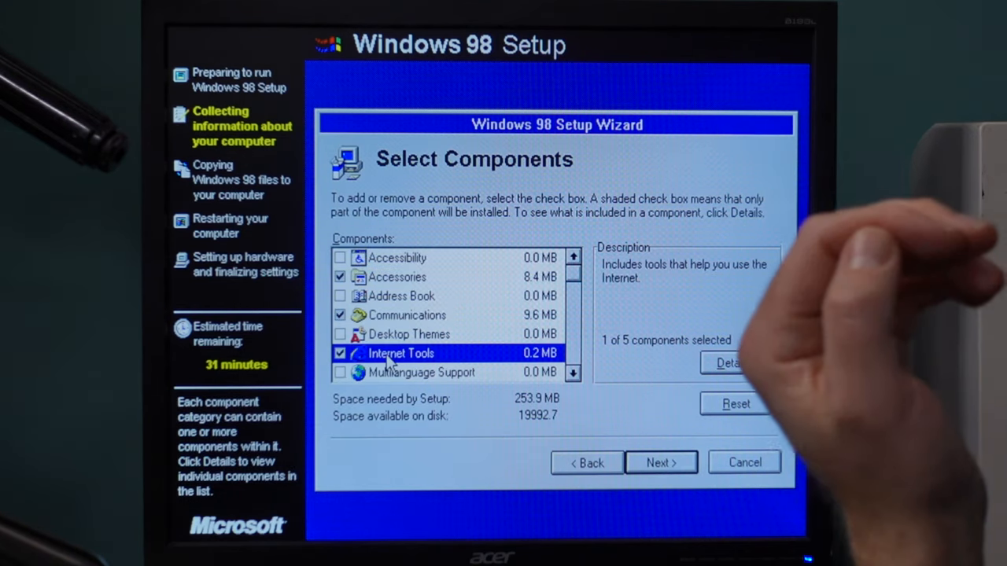
- Review Communications and Online Services components, adjust optional components and reach computer identification
click(339, 333)
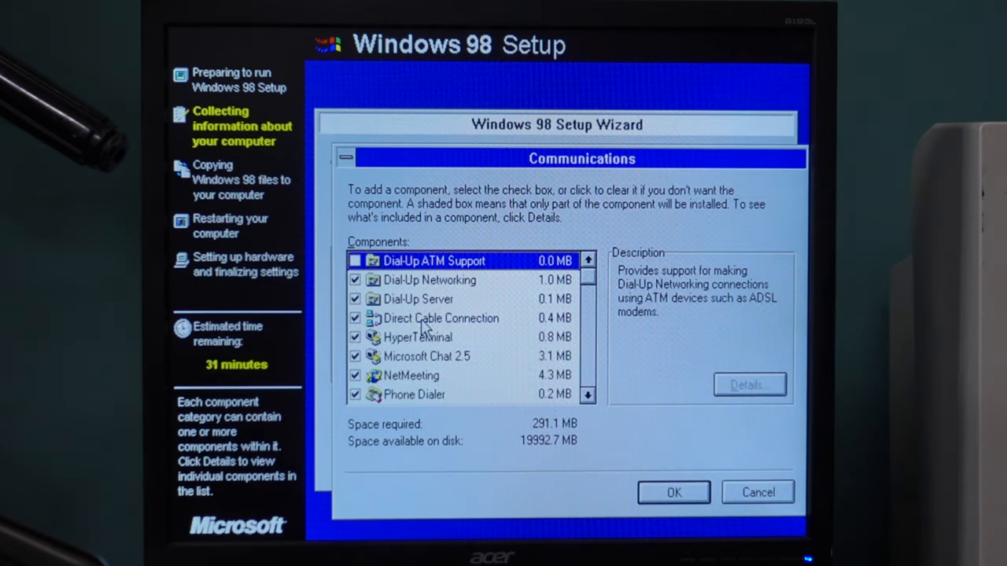
click(673, 492)
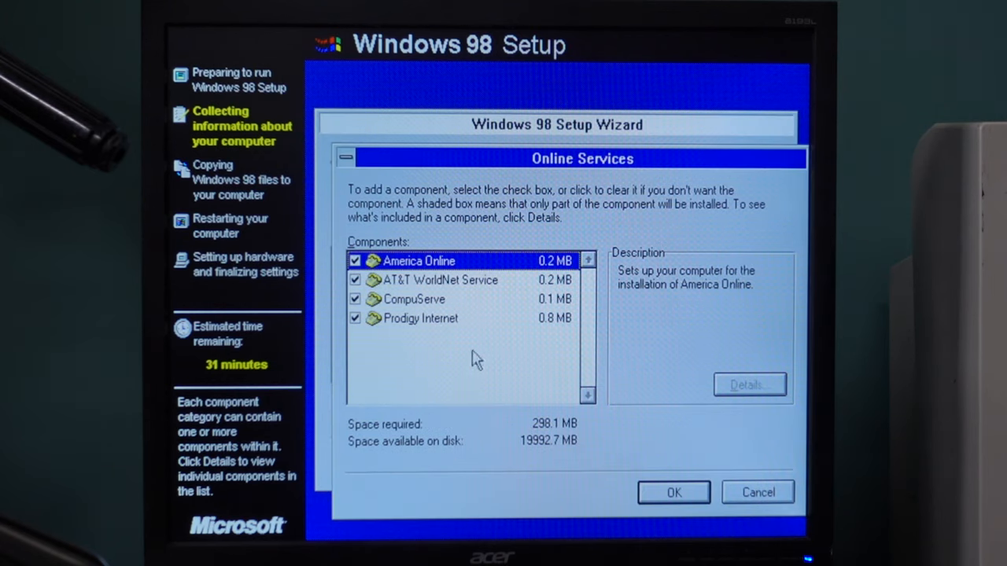
click(673, 493)
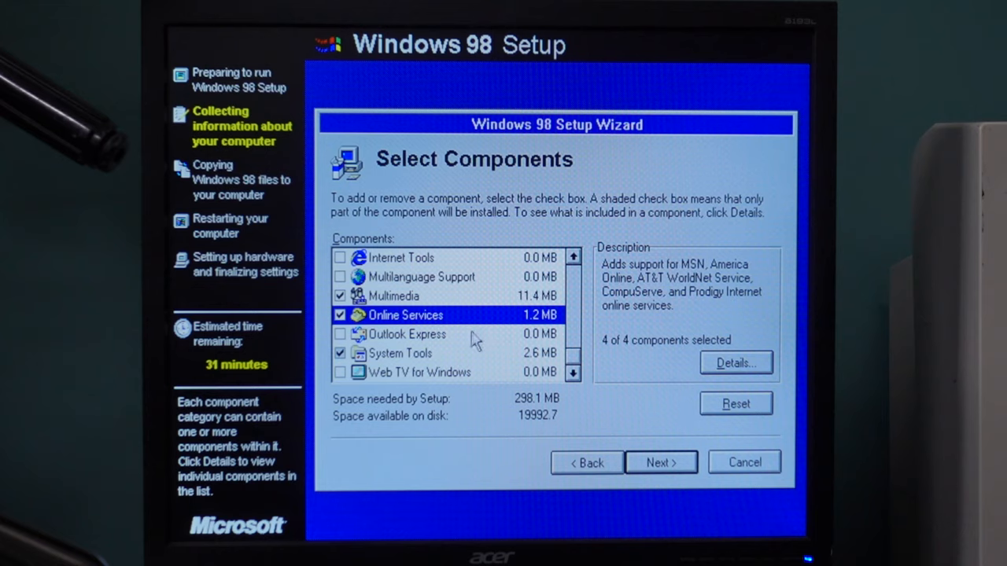
click(400, 353)
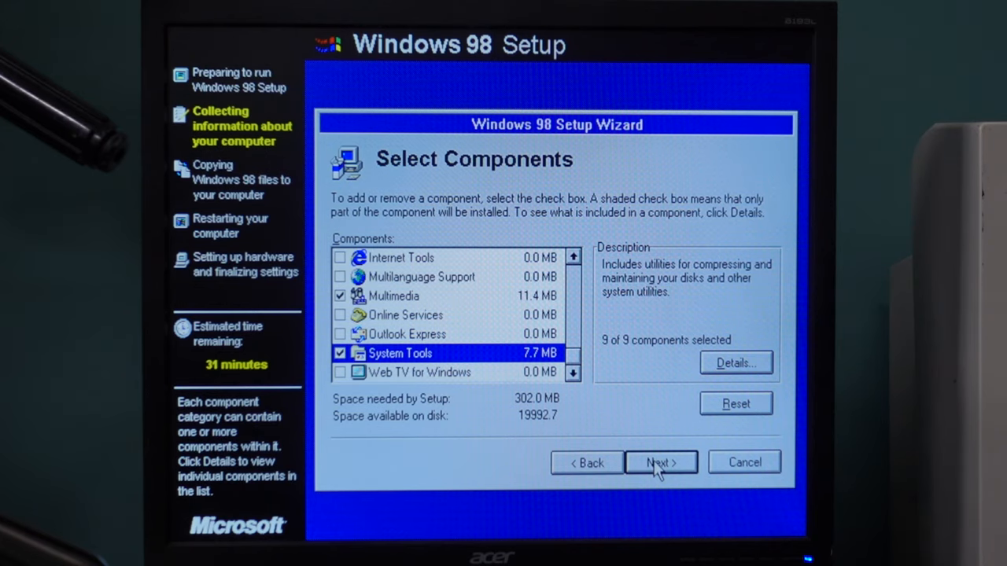
click(661, 463)
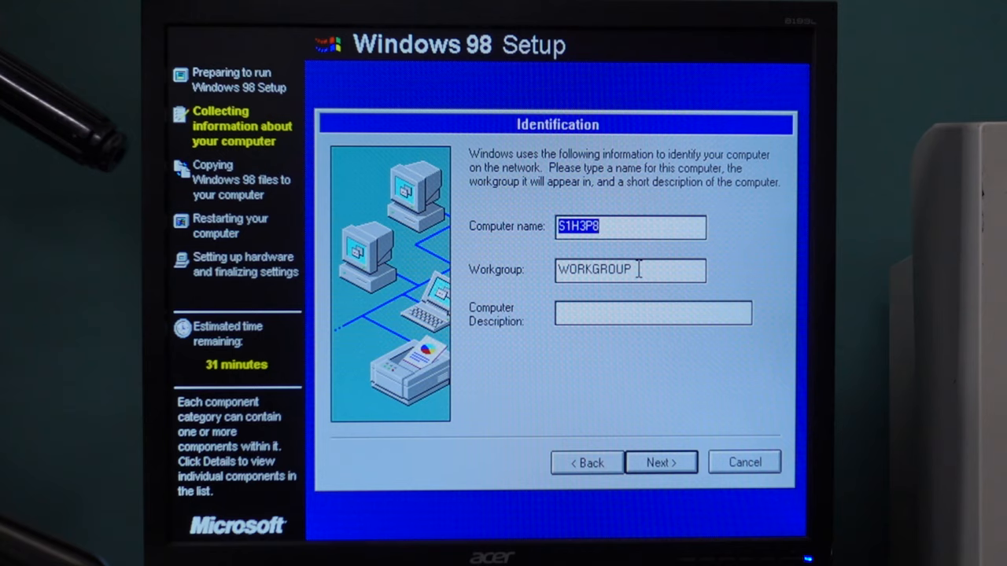
click(661, 463)
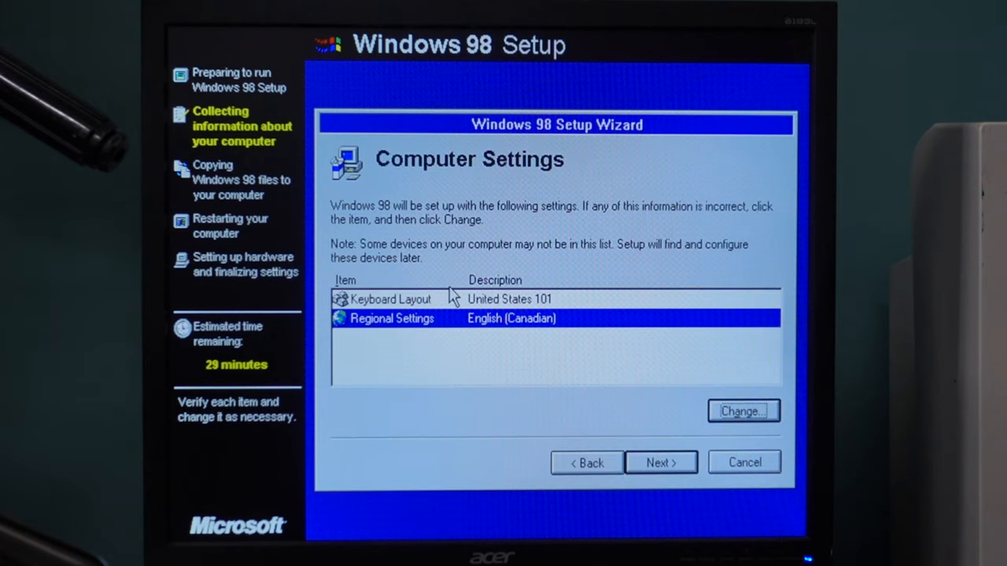
- Accept the US keyboard layout and Canadian English regional settings
click(660, 463)
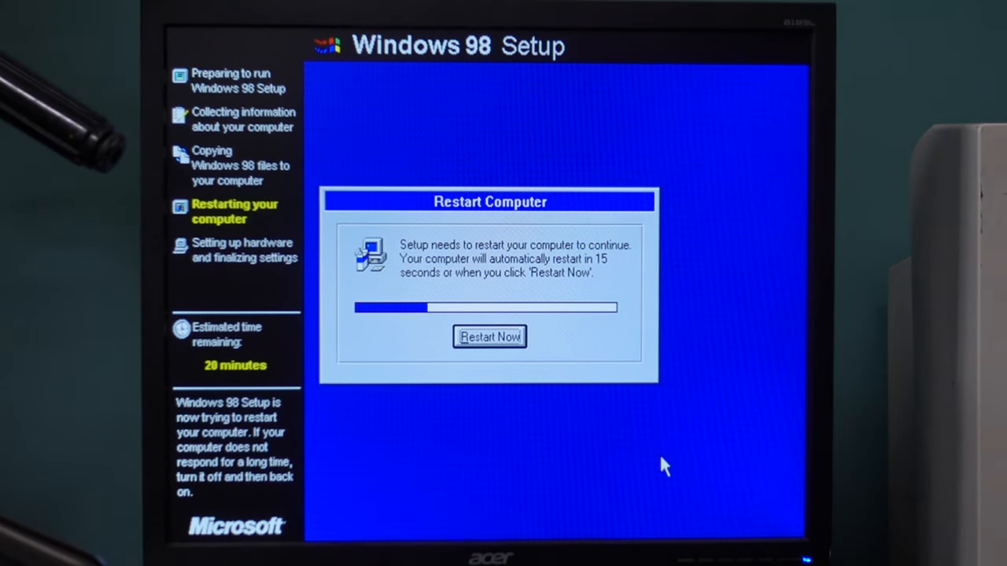
- Enter the user name Mr.Relevant in User Information
click(489, 336)
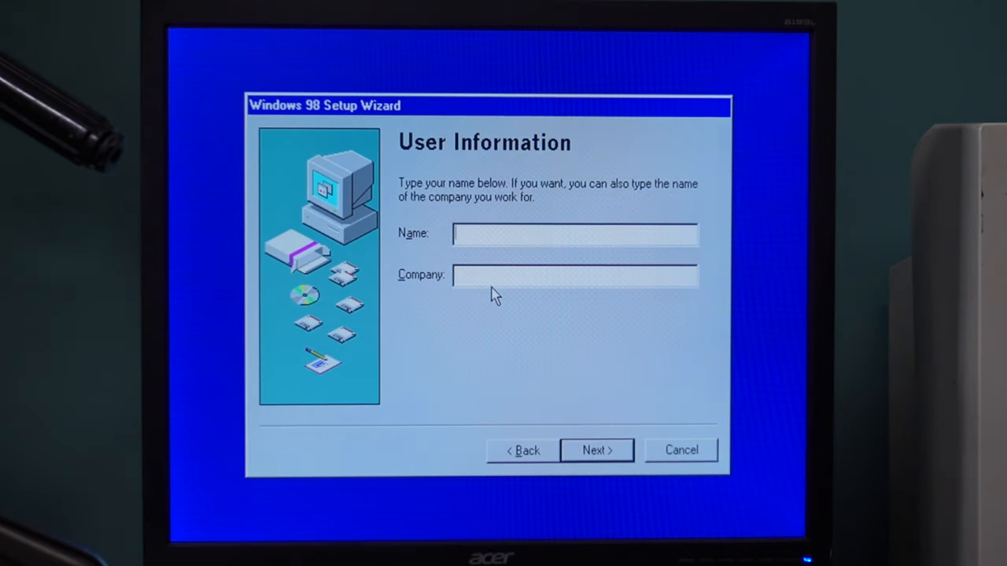
text(Mr.Relevant)
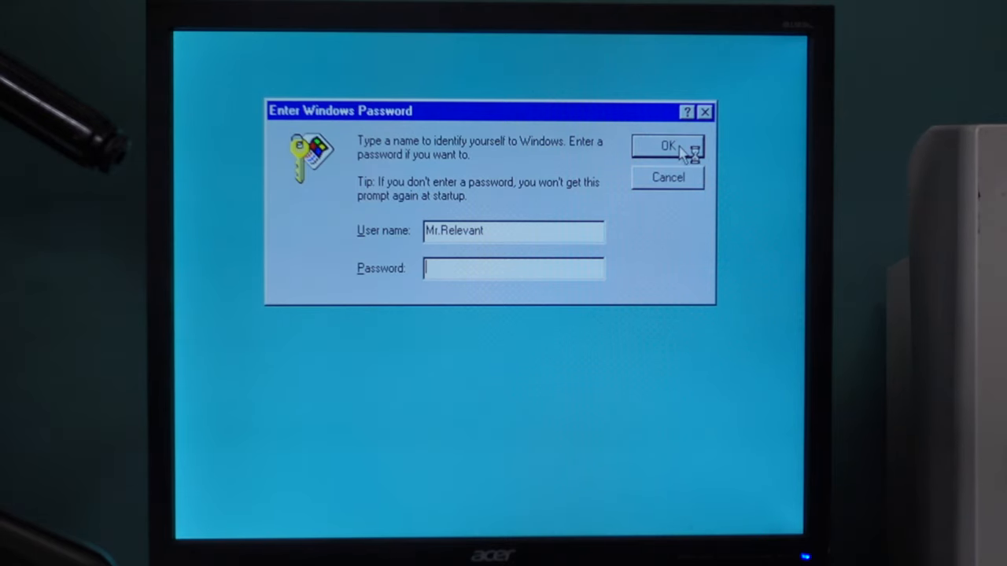
- Log on with no password and let the hardware wizard search for the best driver
click(667, 146)
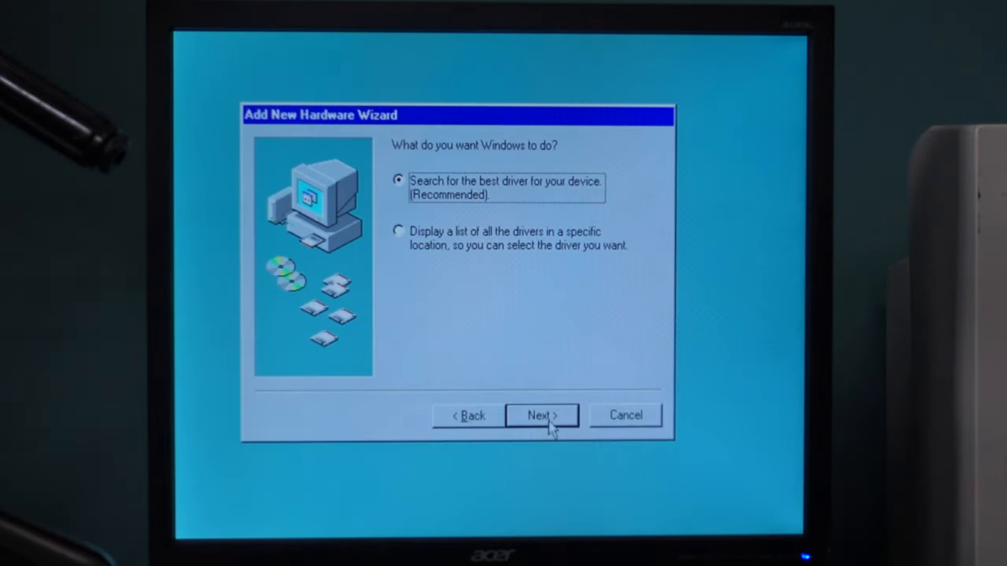
click(541, 416)
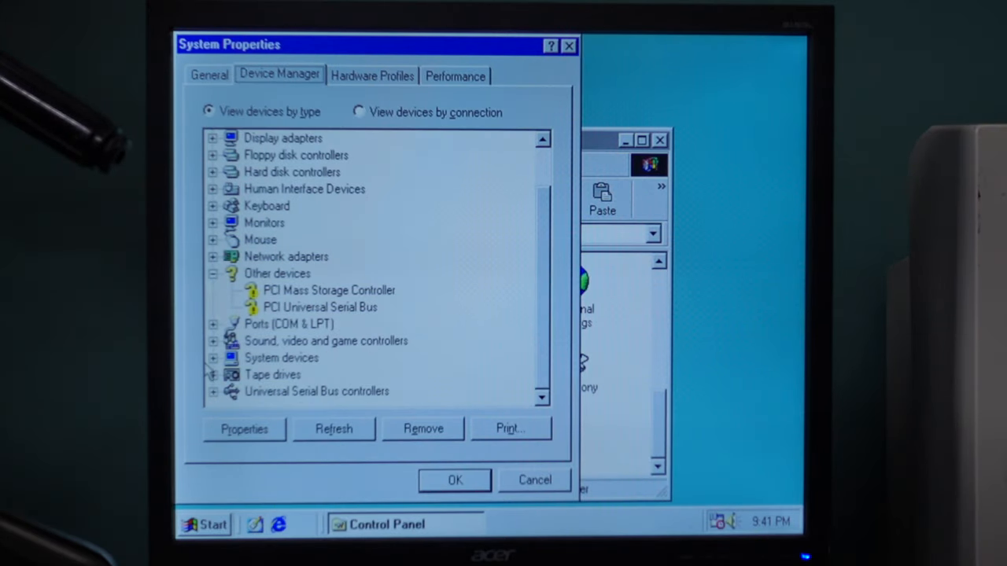
- Reinstall the PCI Mass Storage Controller driver via Properties; the recommended search finds nothing
click(329, 289)
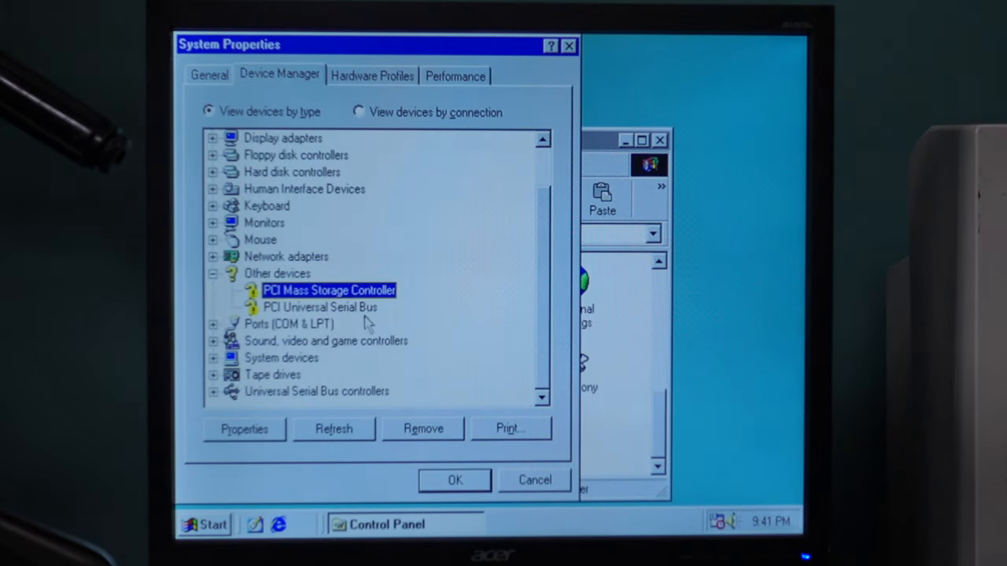
right_click(329, 289)
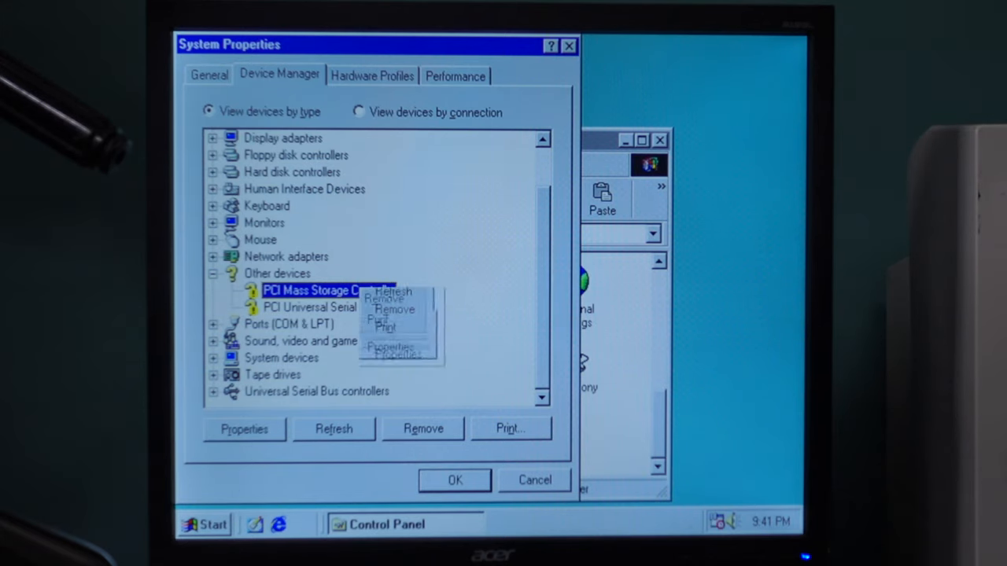
click(396, 349)
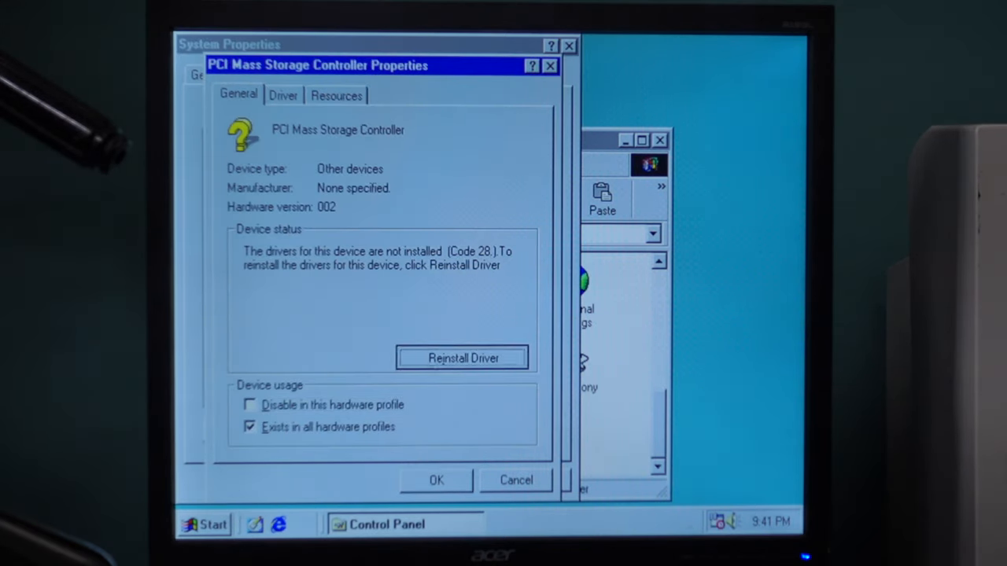
click(462, 359)
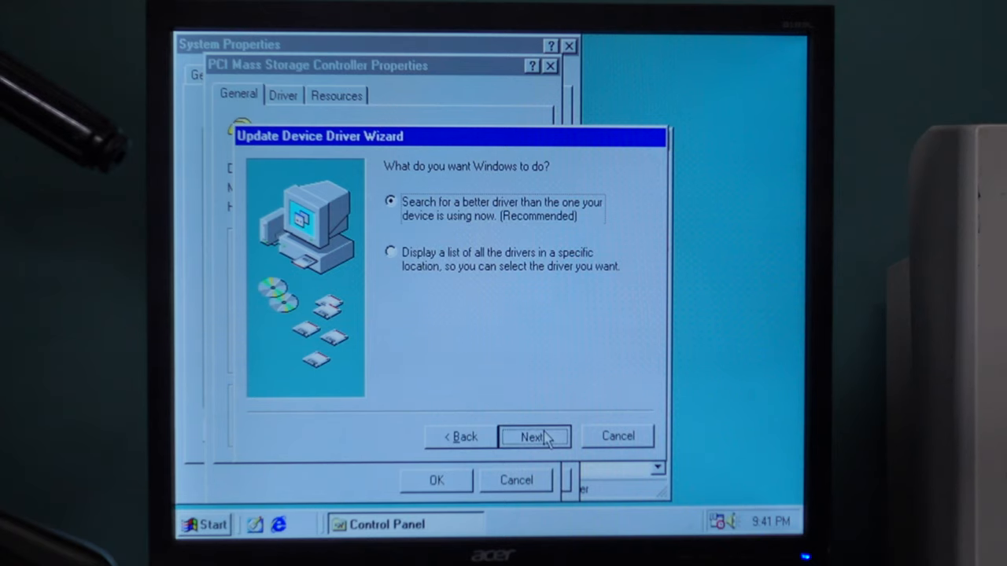
click(533, 438)
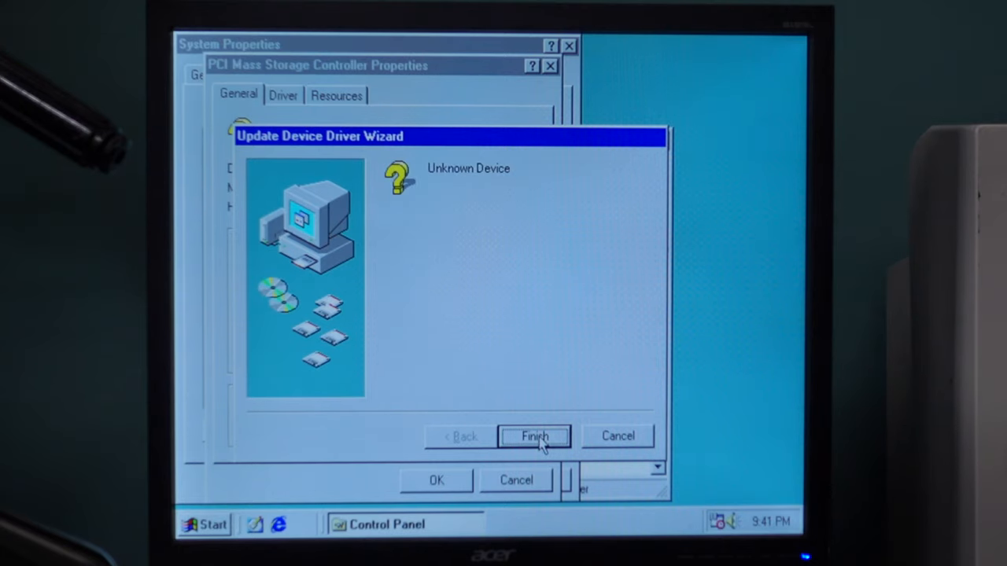
click(535, 437)
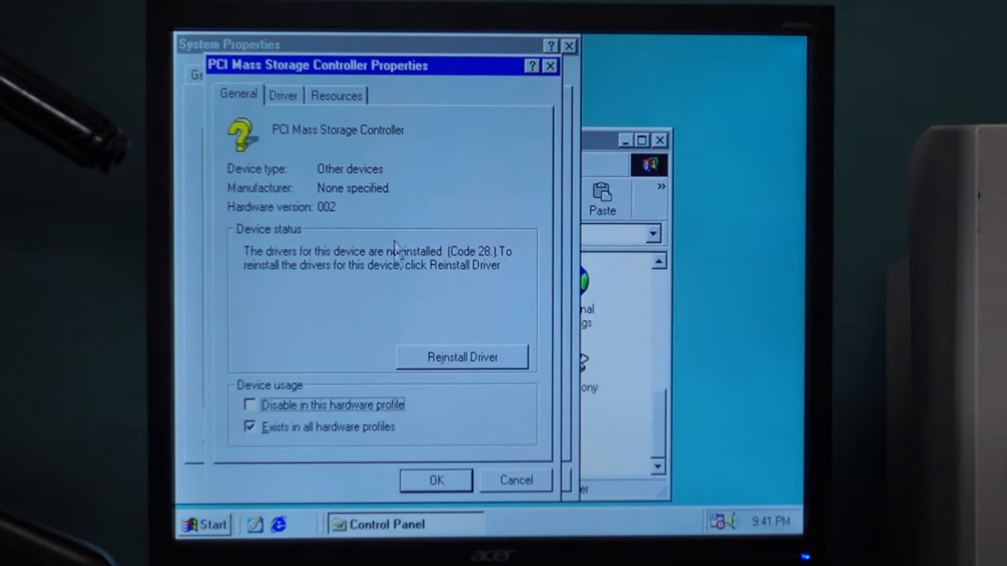
- Rerun the wizard pointing to A:\Win98-Me and install the Promise SATA150 TX2plus driver
click(462, 355)
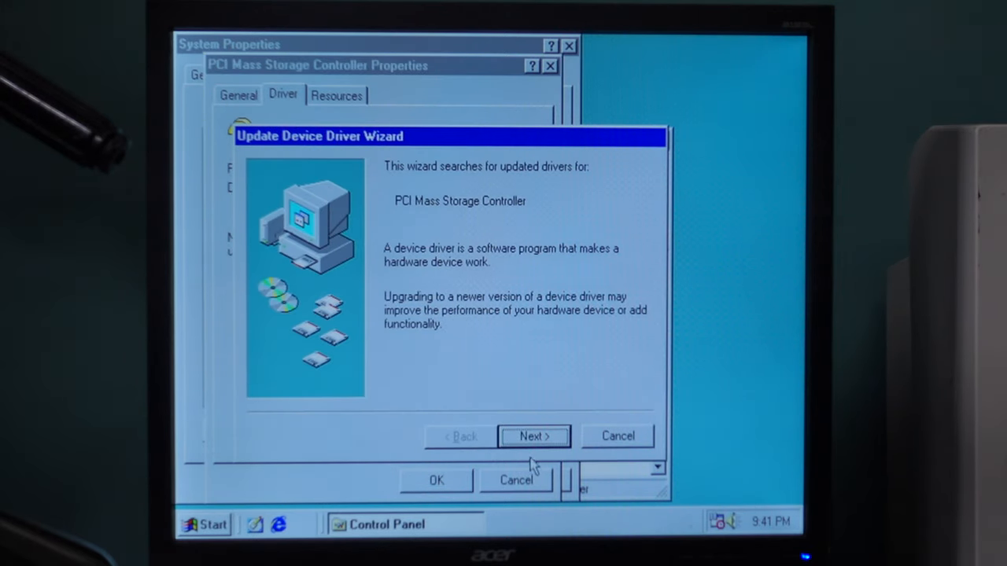
click(534, 435)
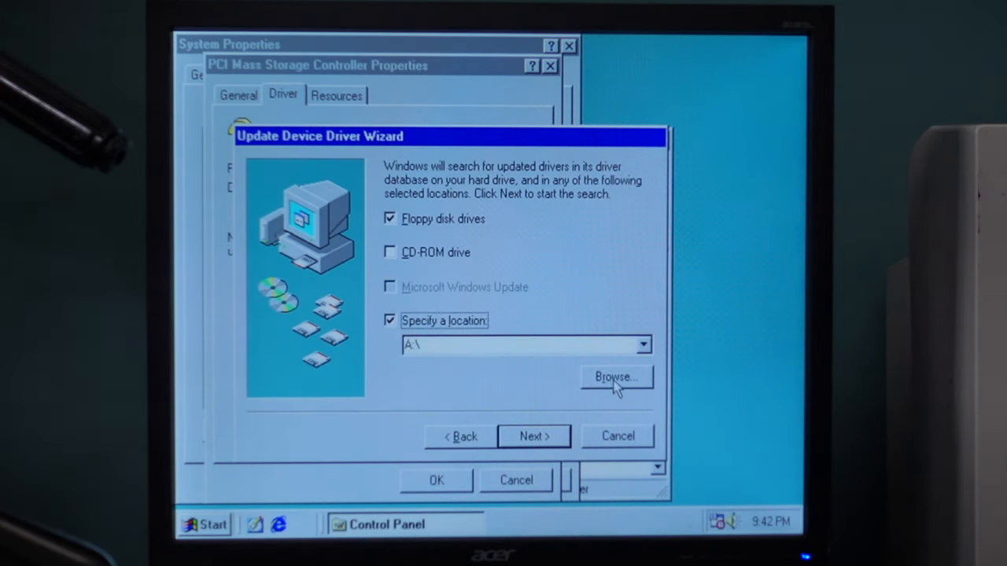
click(617, 377)
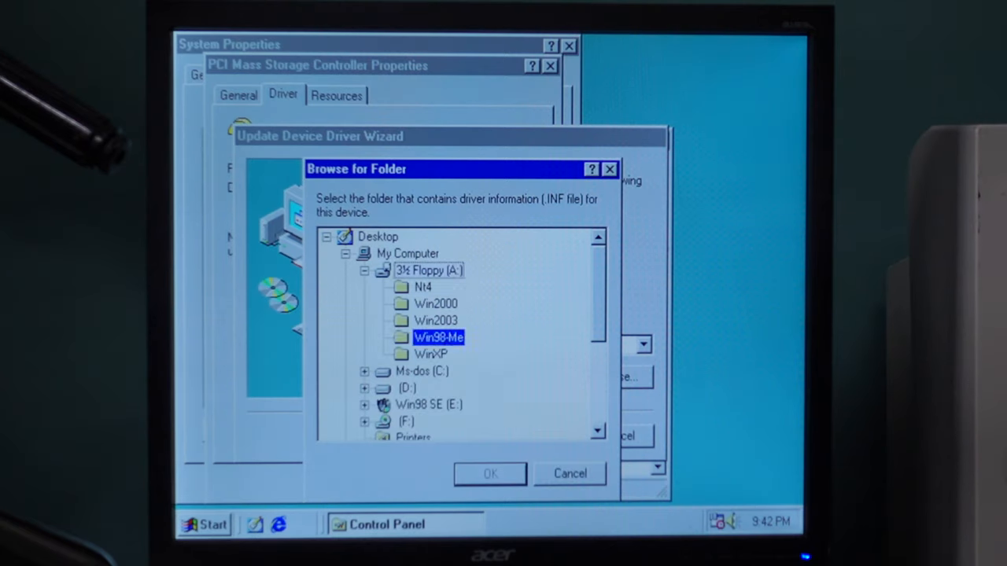
click(490, 474)
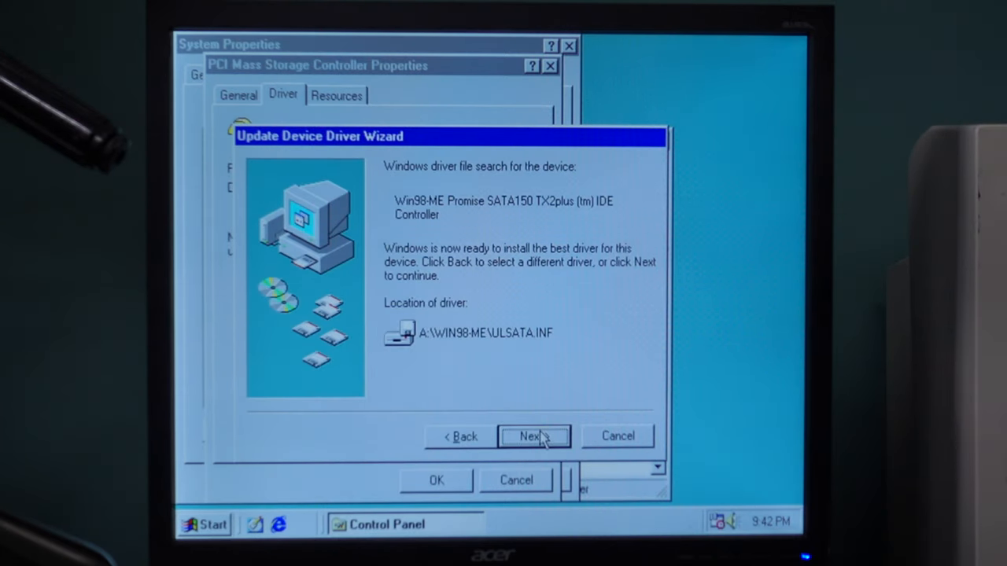
click(532, 436)
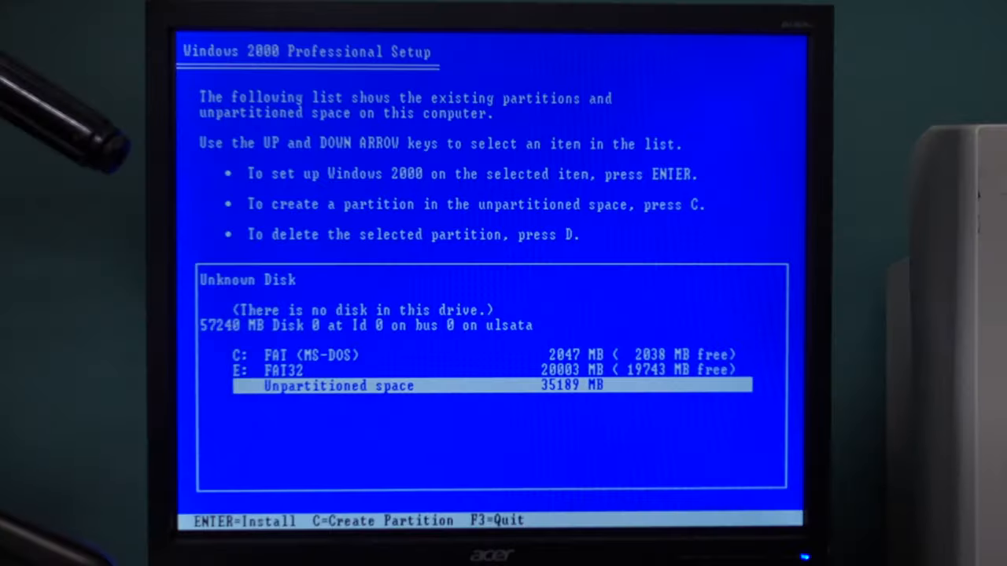
- Create a 29996 MB partition in the unpartitioned space and select the new H: for installation
key(c)
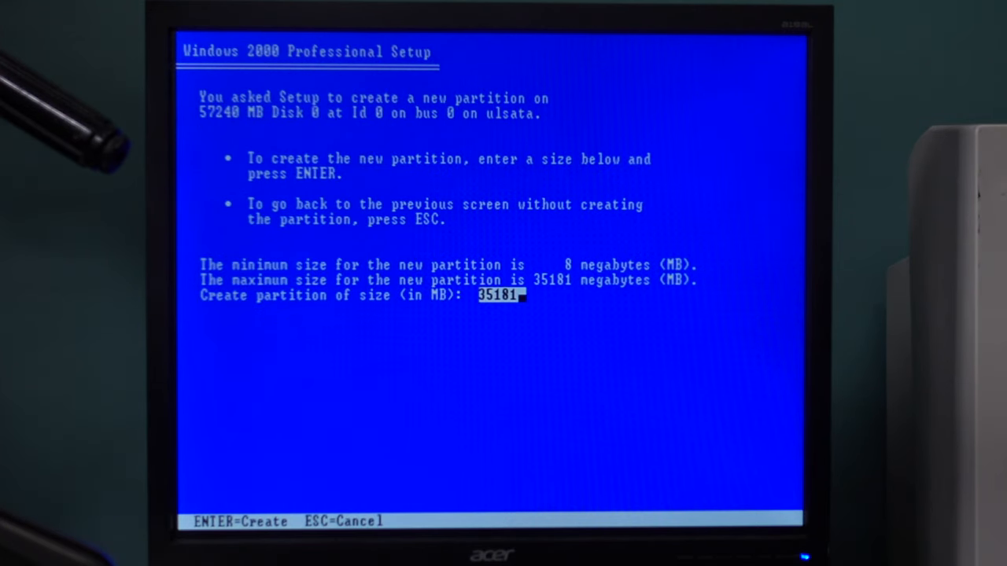
text(300)
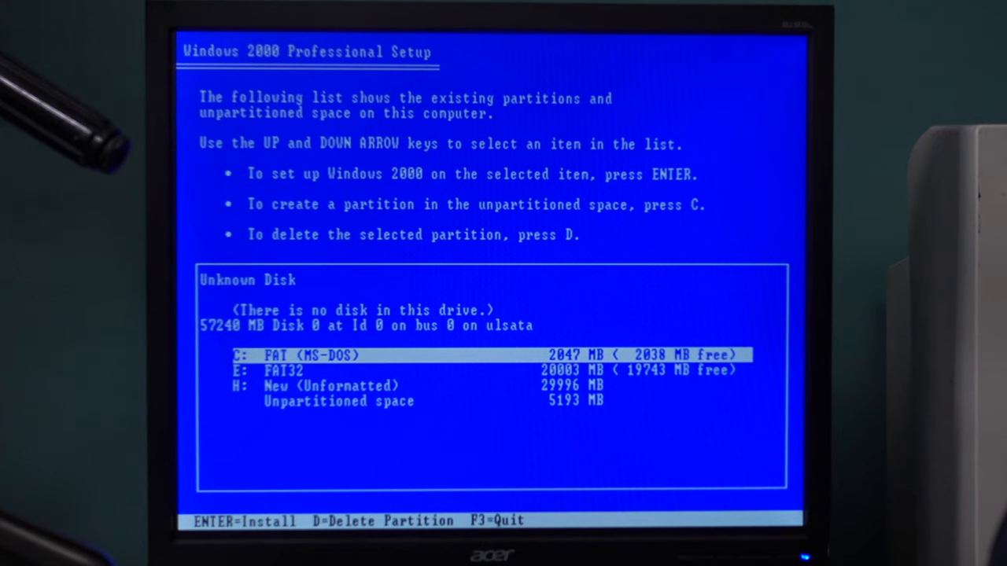
key(down)
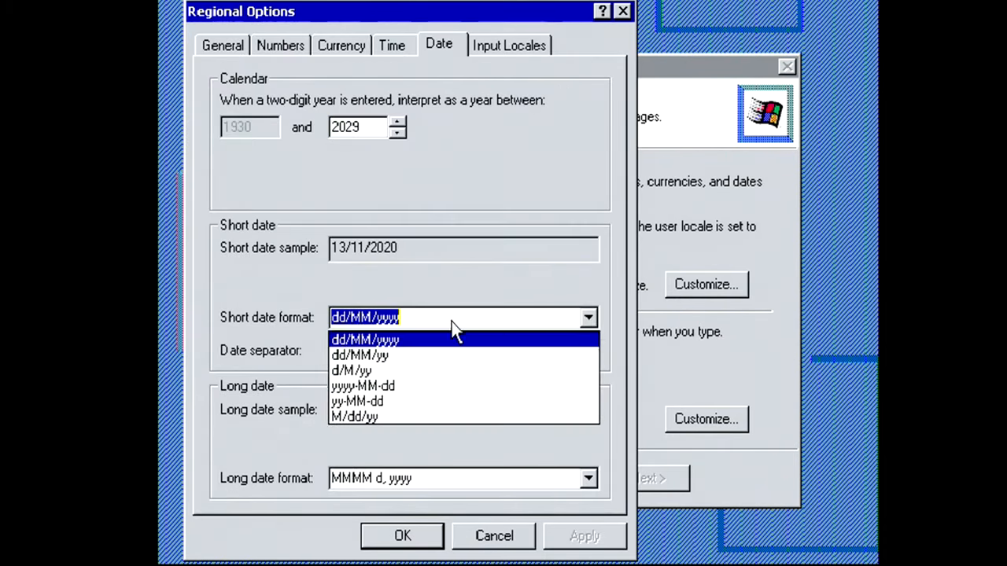
- Choose dd/MM/yyyy short date, enter name Mr.Relevant and organization 'Do All The T', and finish setup
click(361, 386)
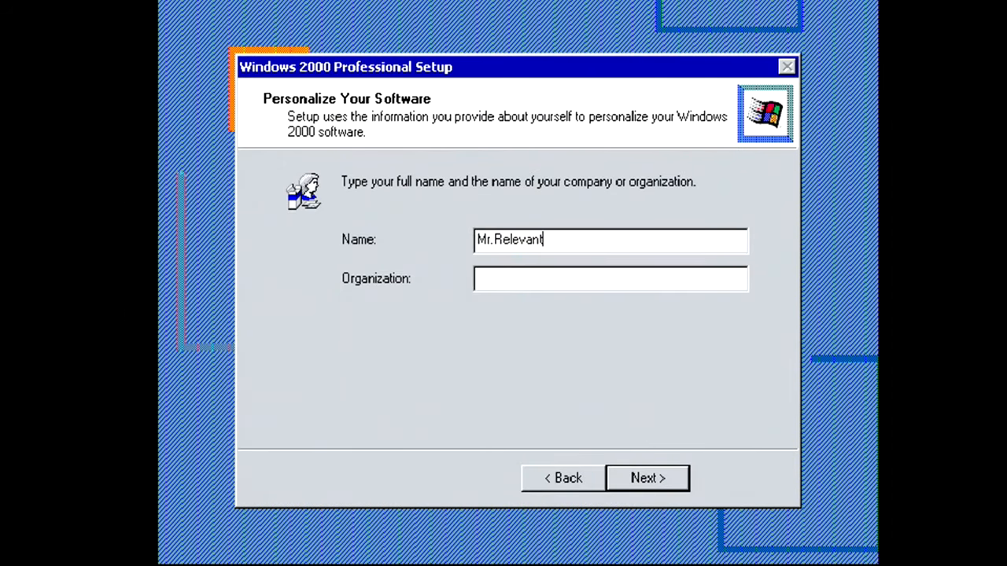
text(Do All The T)
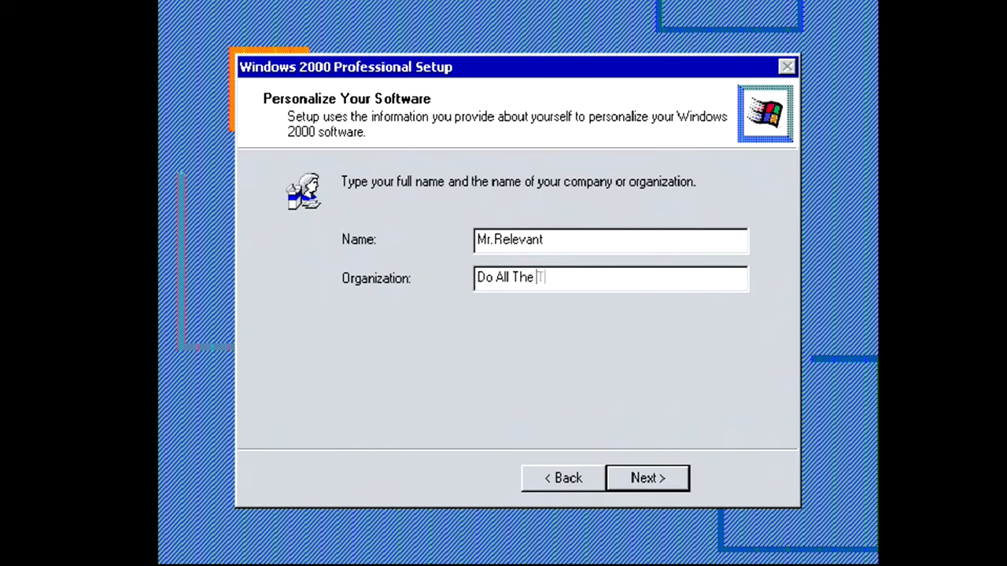
click(646, 478)
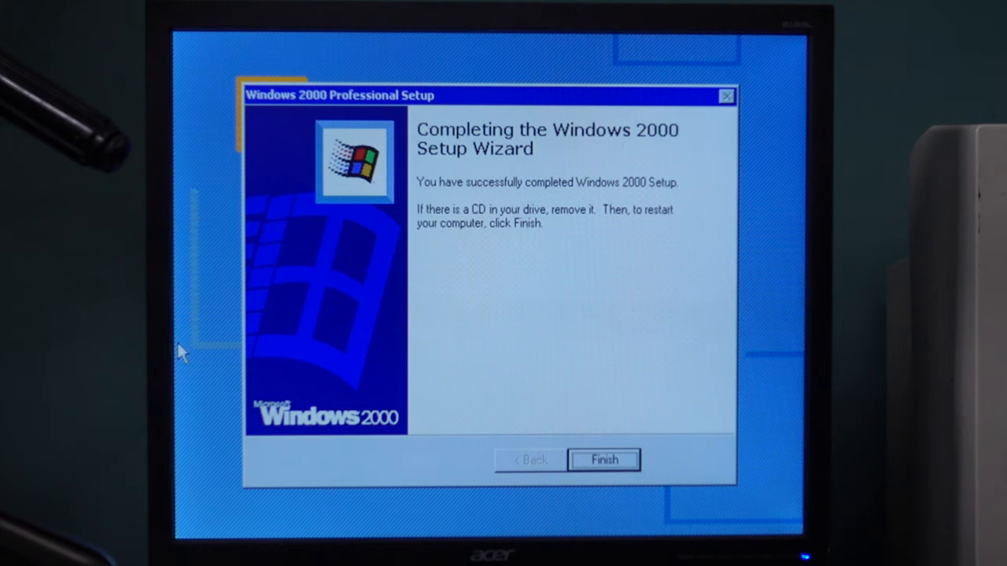
click(604, 459)
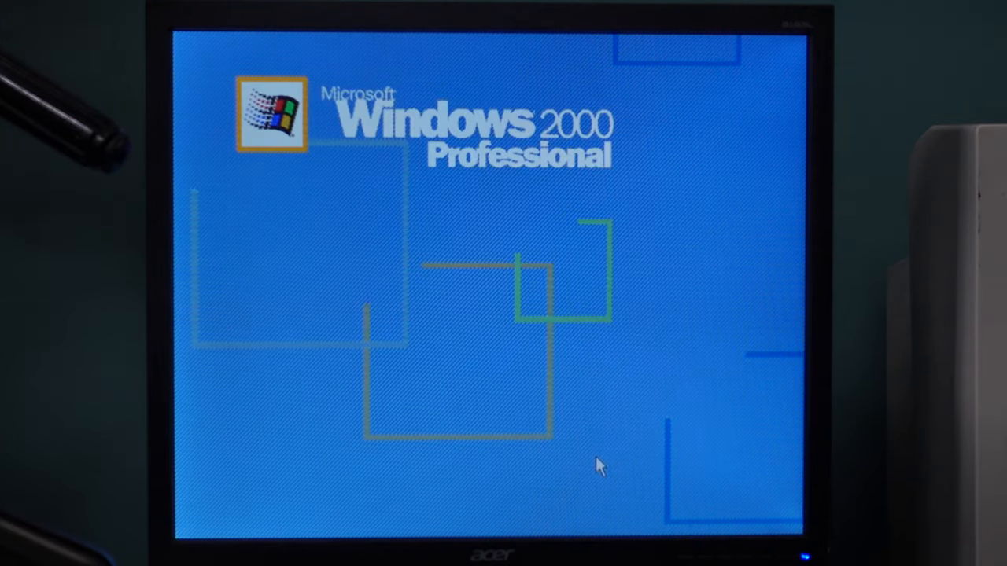